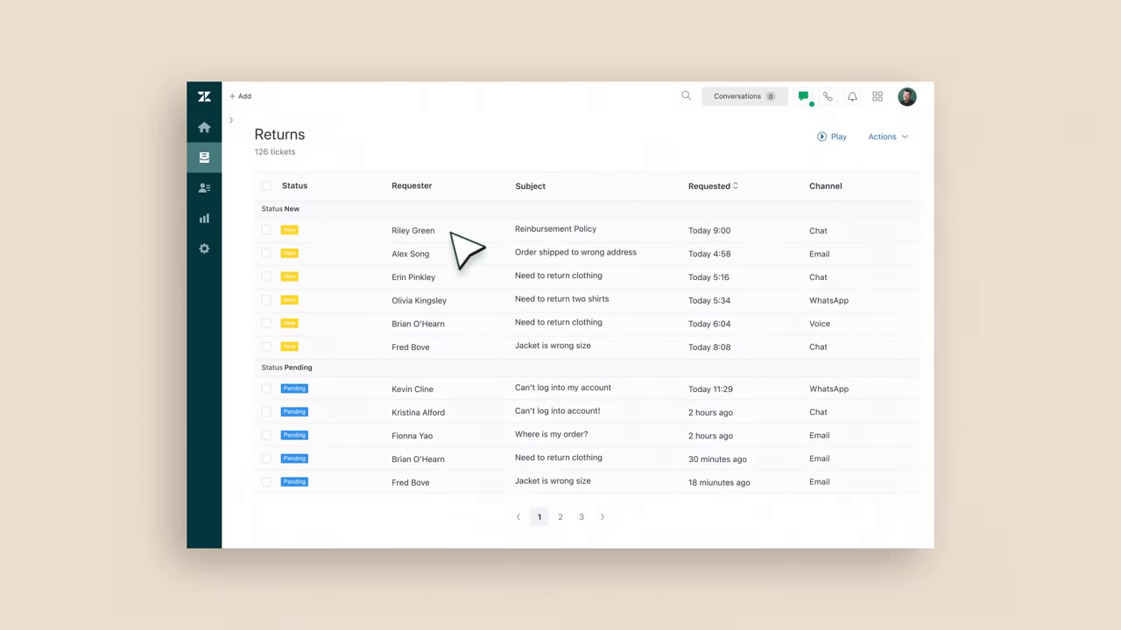
# On ticket #1234, reply 'Following up with out reimbursement policy attached!' and attach Reimbursement_Policy.pdf.
pyautogui.click(412, 231)
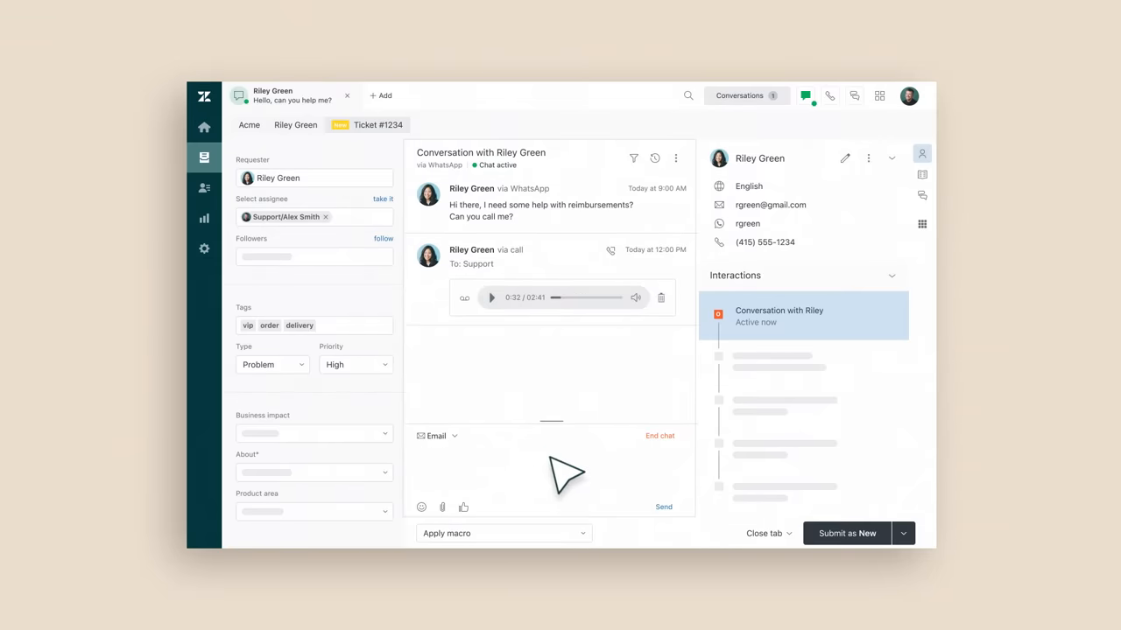
pyautogui.write('Following up with out reimbursement policy attached!')
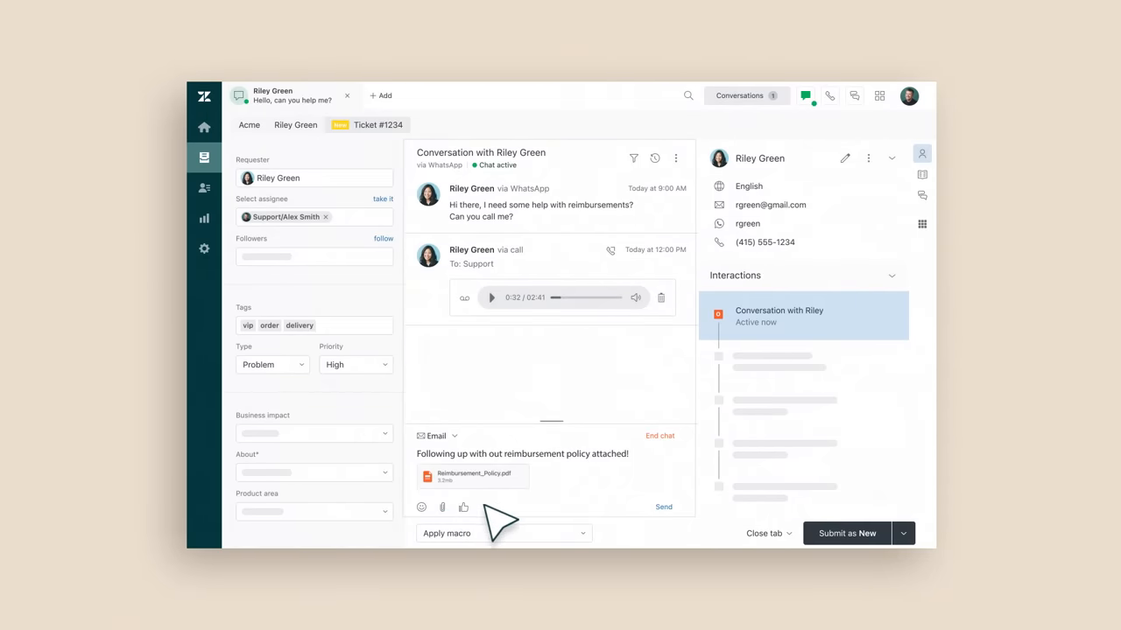
pyautogui.click(663, 507)
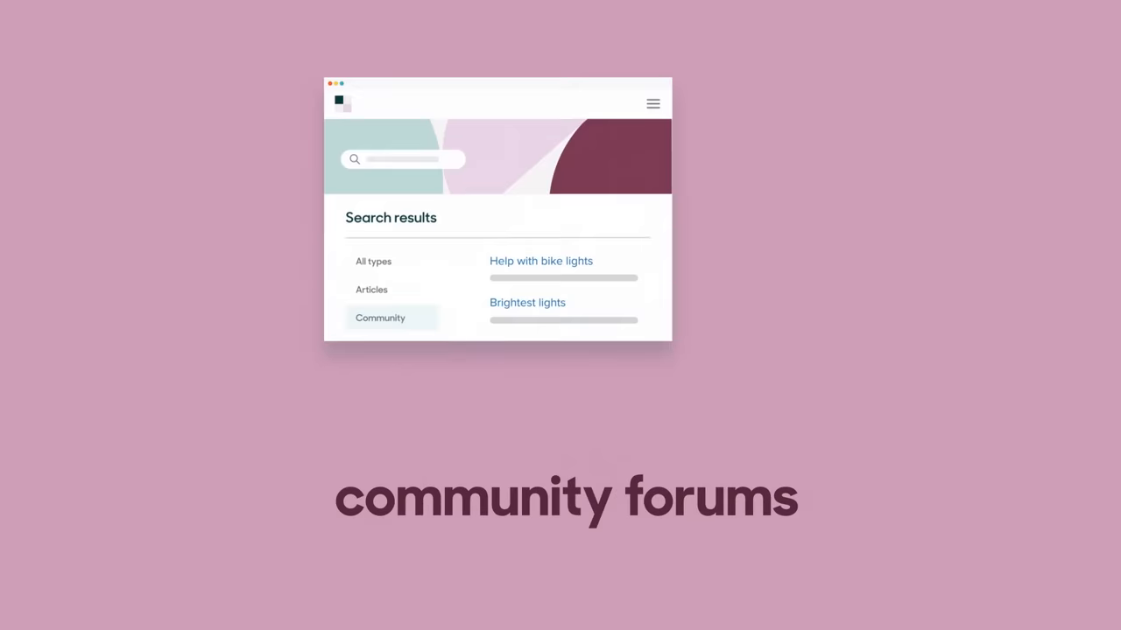
# Open the 'Help with bike lights' thread from the community search results.
pyautogui.click(540, 260)
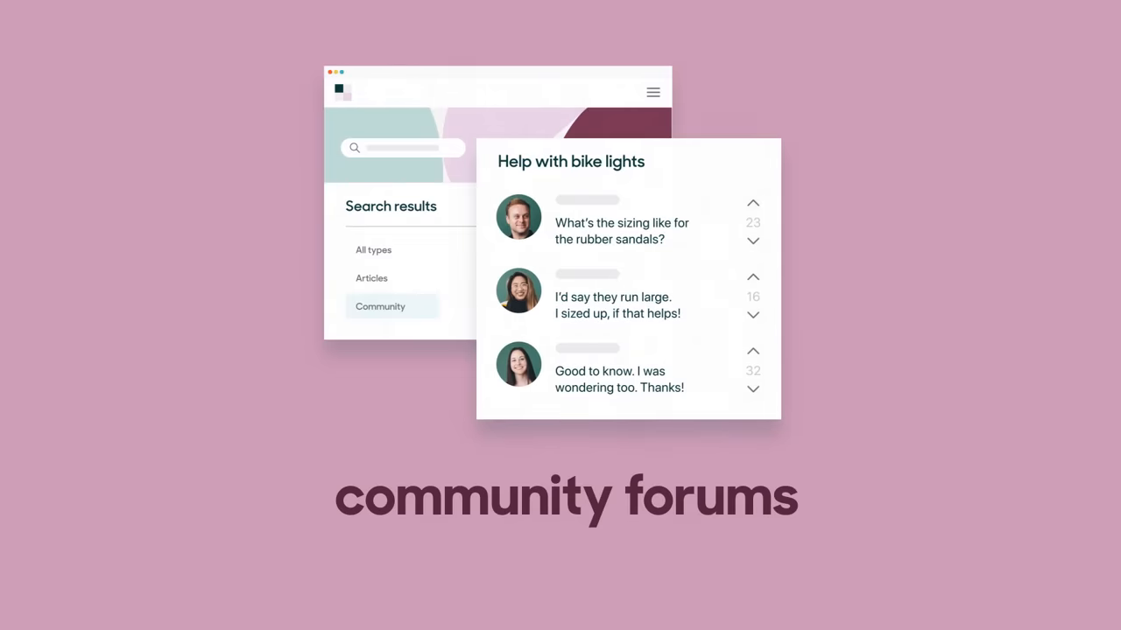